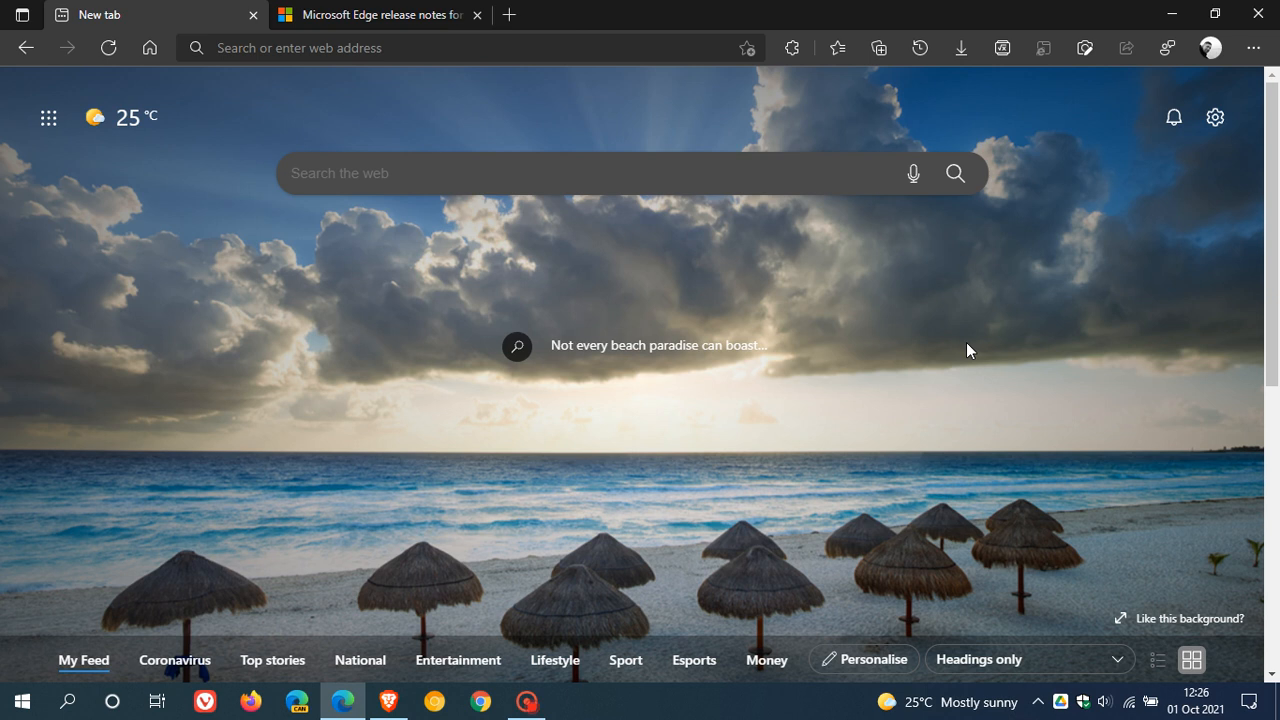
{"action": "mouse_move", "coordinate": [921, 407]}
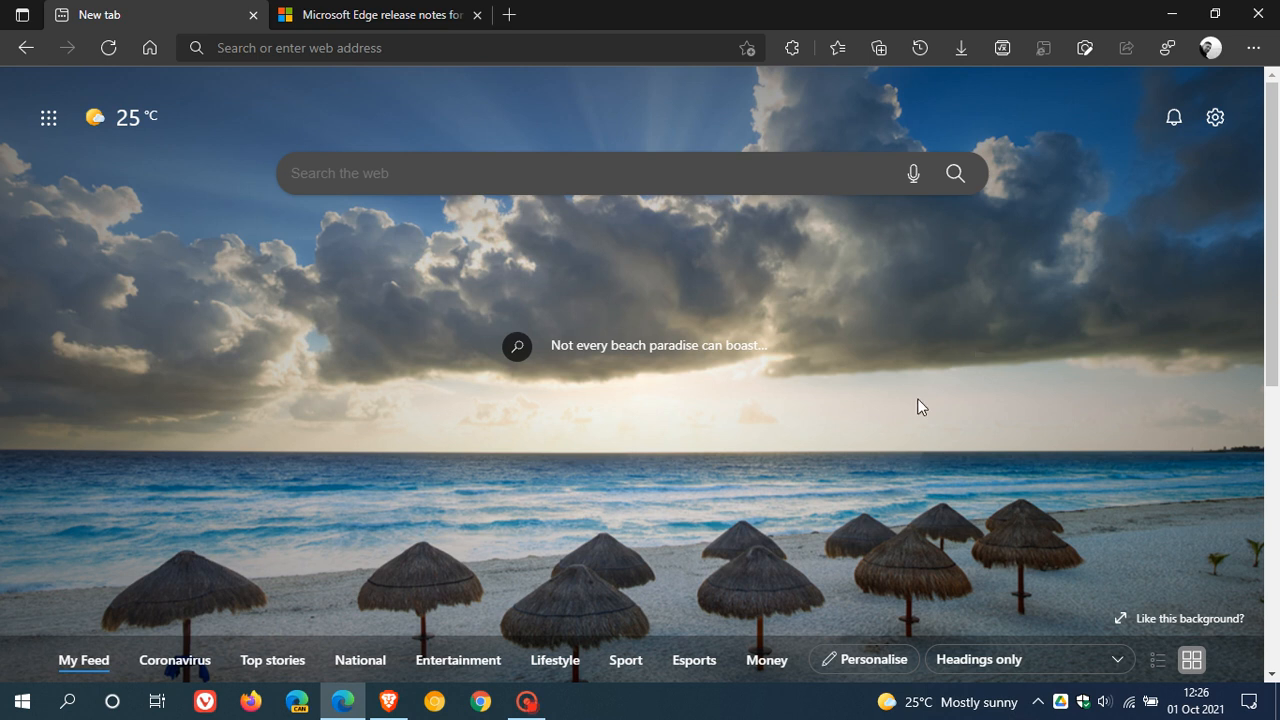
{"action": "mouse_move", "coordinate": [927, 365]}
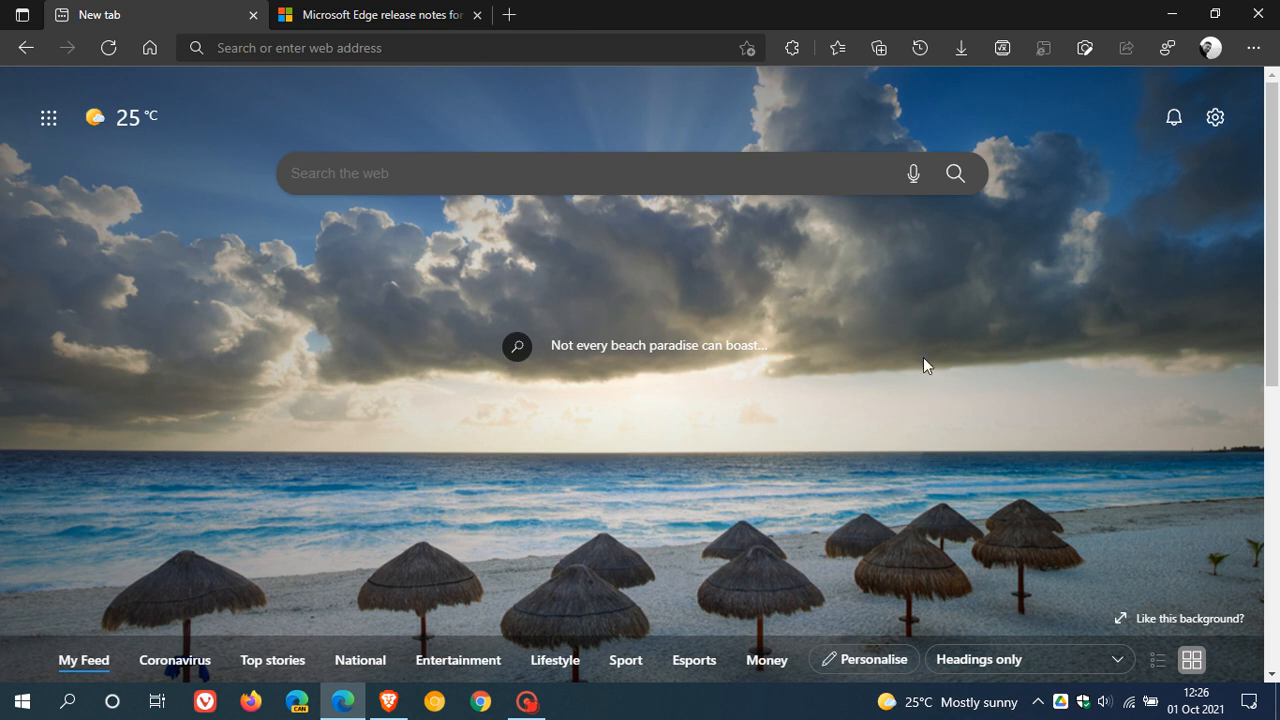
{"action": "mouse_move", "coordinate": [853, 352]}
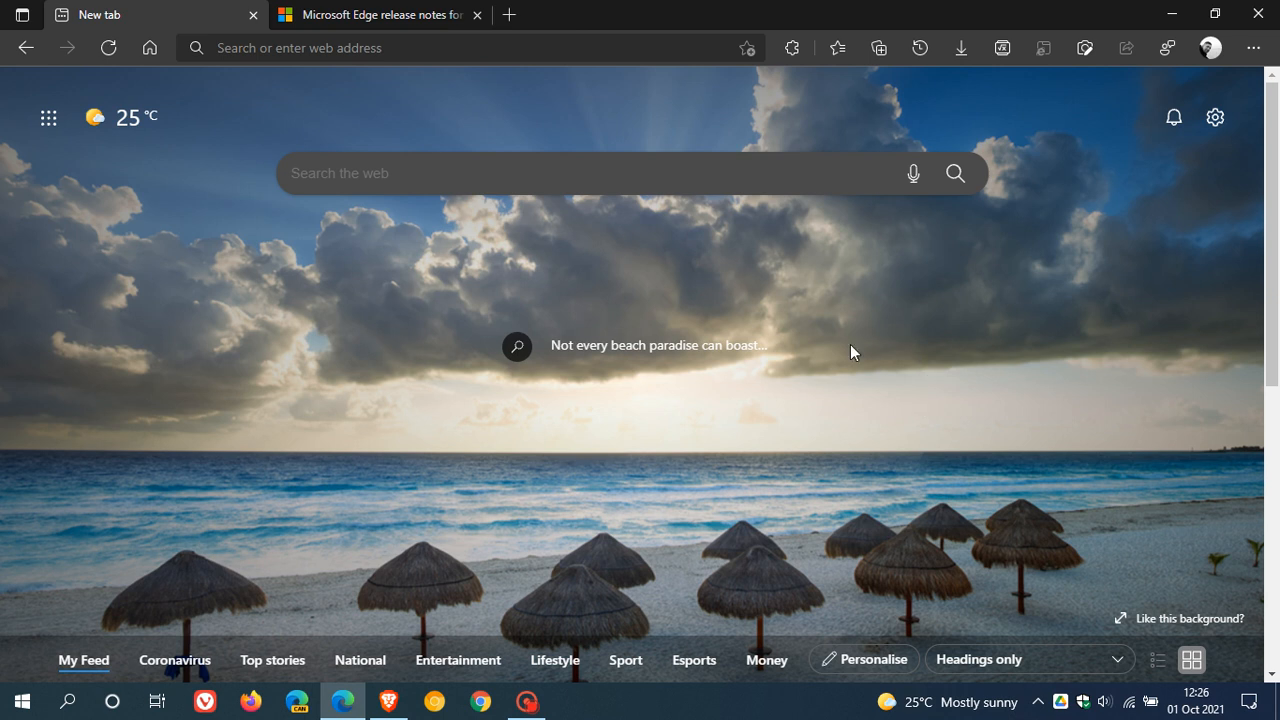
{"action": "mouse_move", "coordinate": [934, 373]}
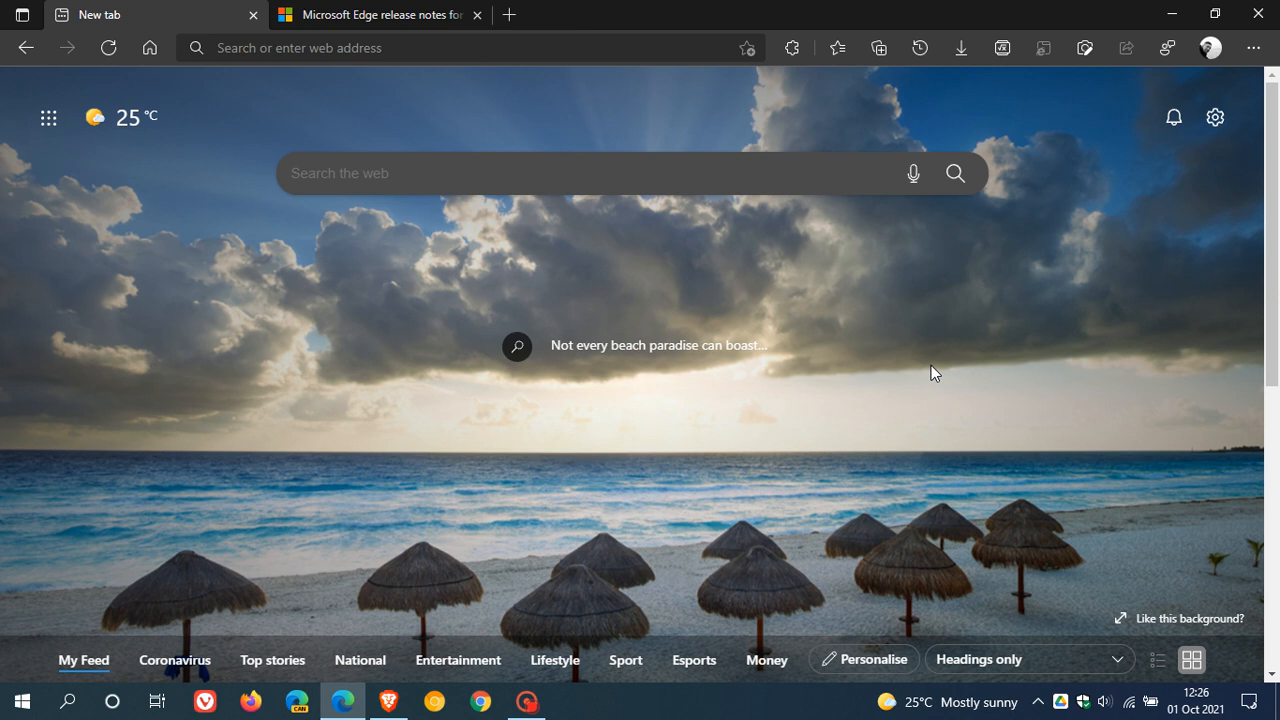
{"action": "mouse_move", "coordinate": [502, 138]}
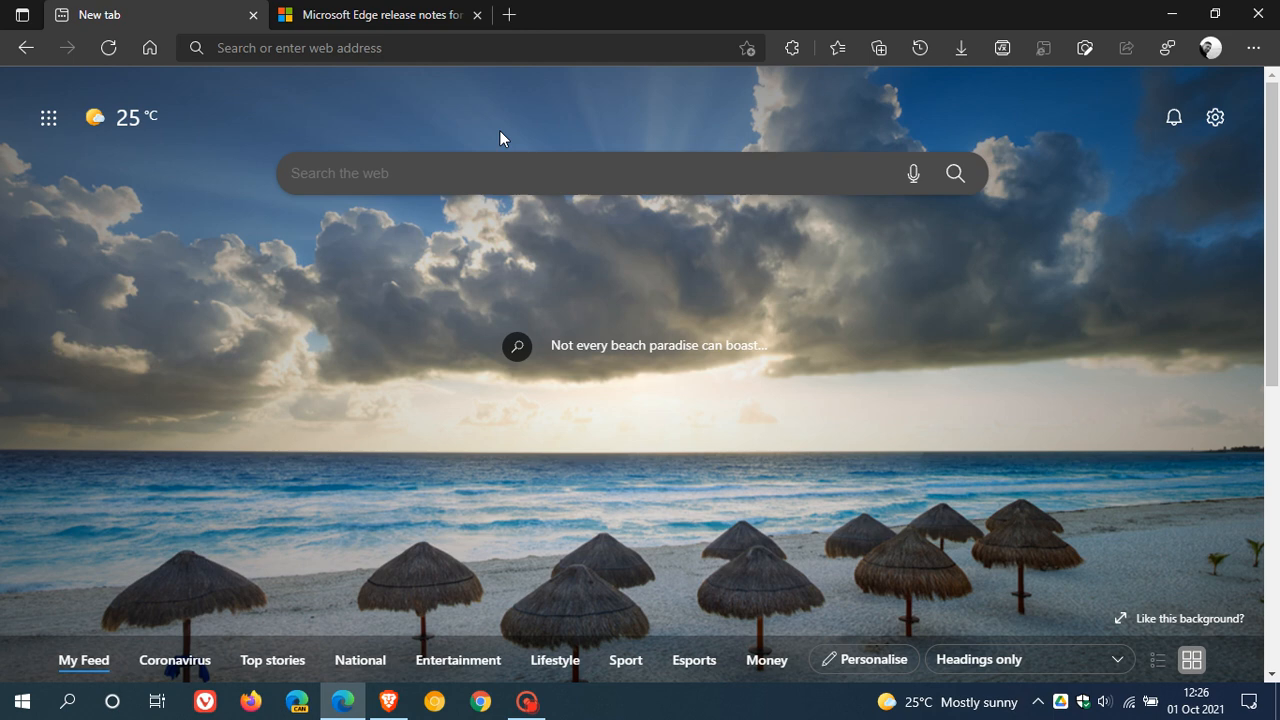
Go from the release notes to Help and feedback > About Microsoft Edge
{"action": "left_click", "coordinate": [385, 15]}
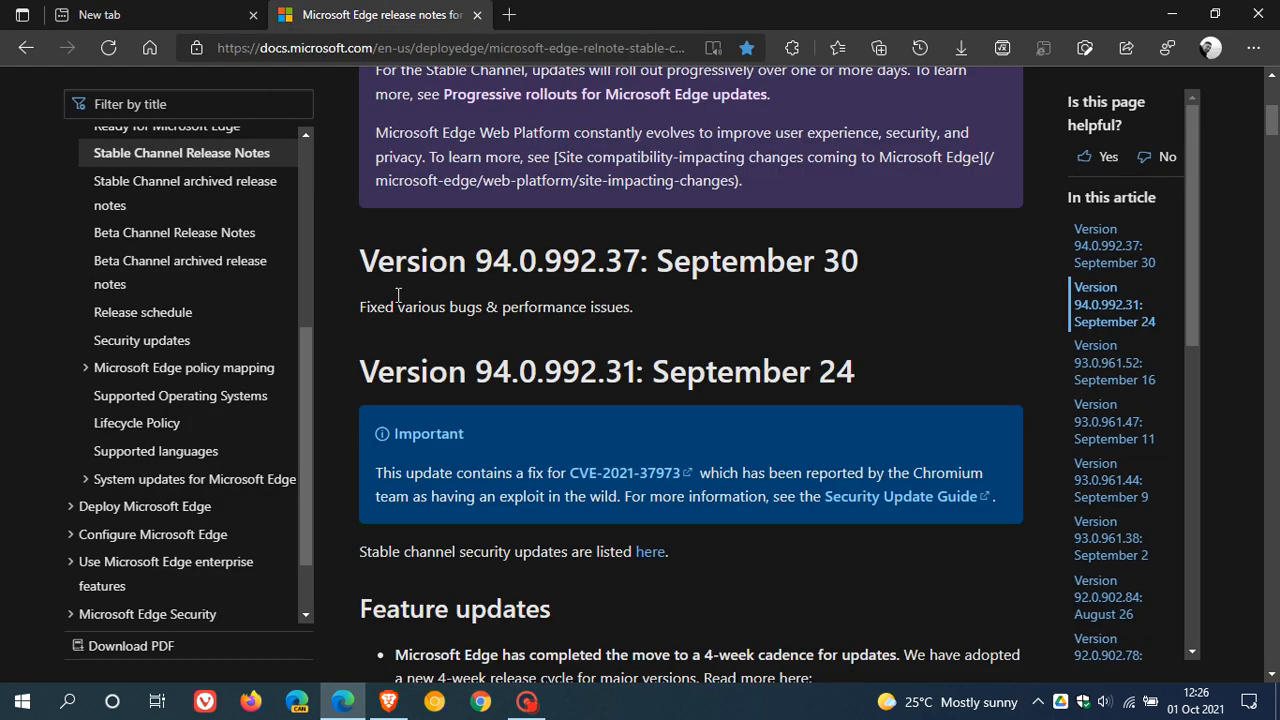
{"action": "mouse_move", "coordinate": [677, 306]}
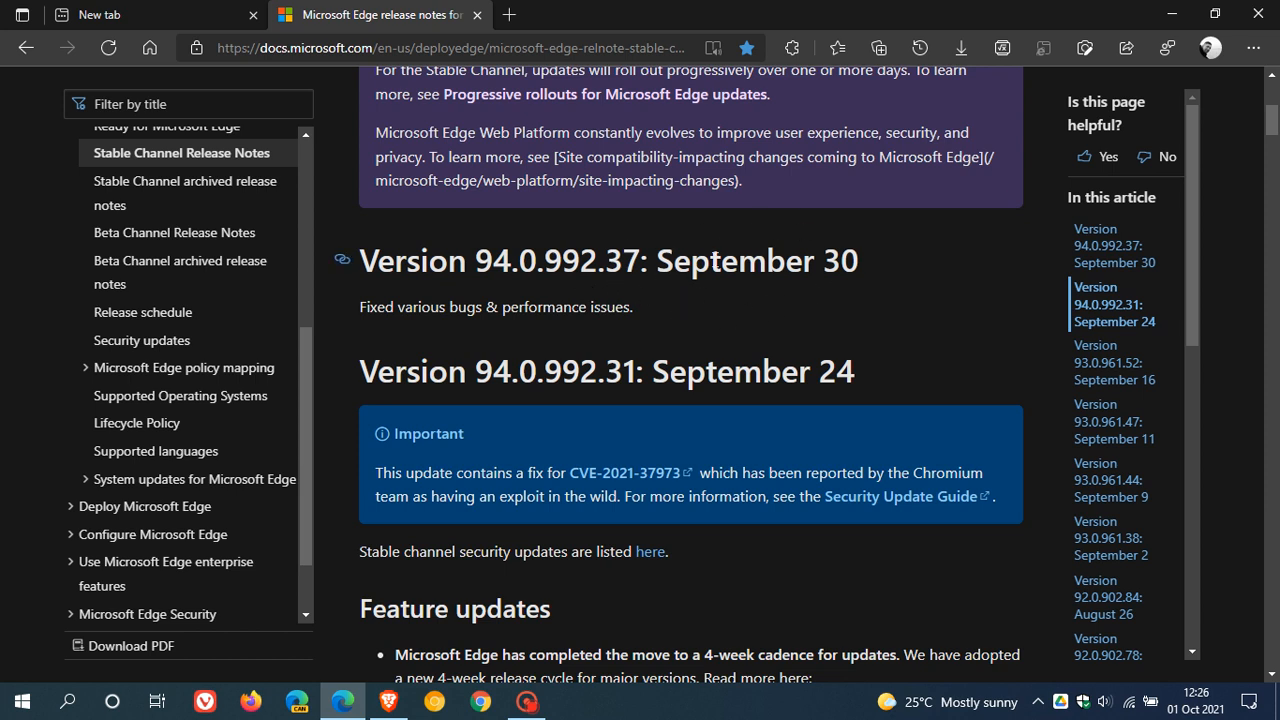
{"action": "mouse_move", "coordinate": [426, 336]}
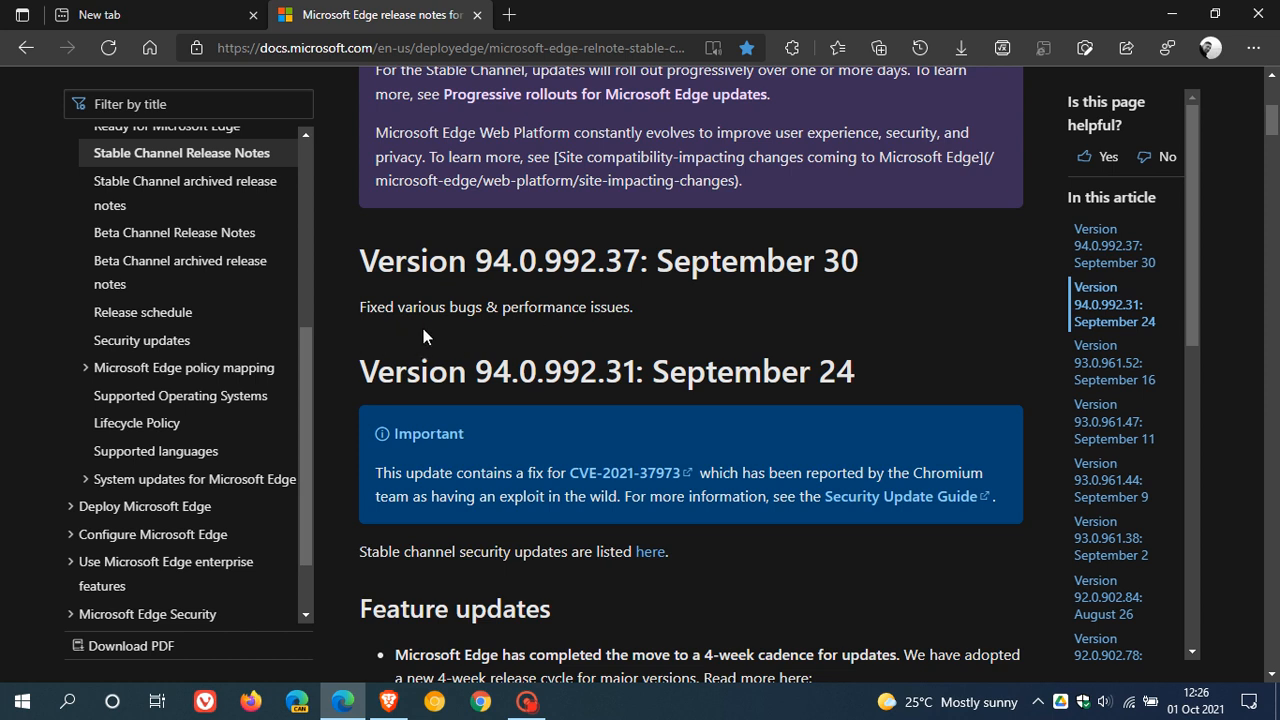
{"action": "mouse_move", "coordinate": [568, 327]}
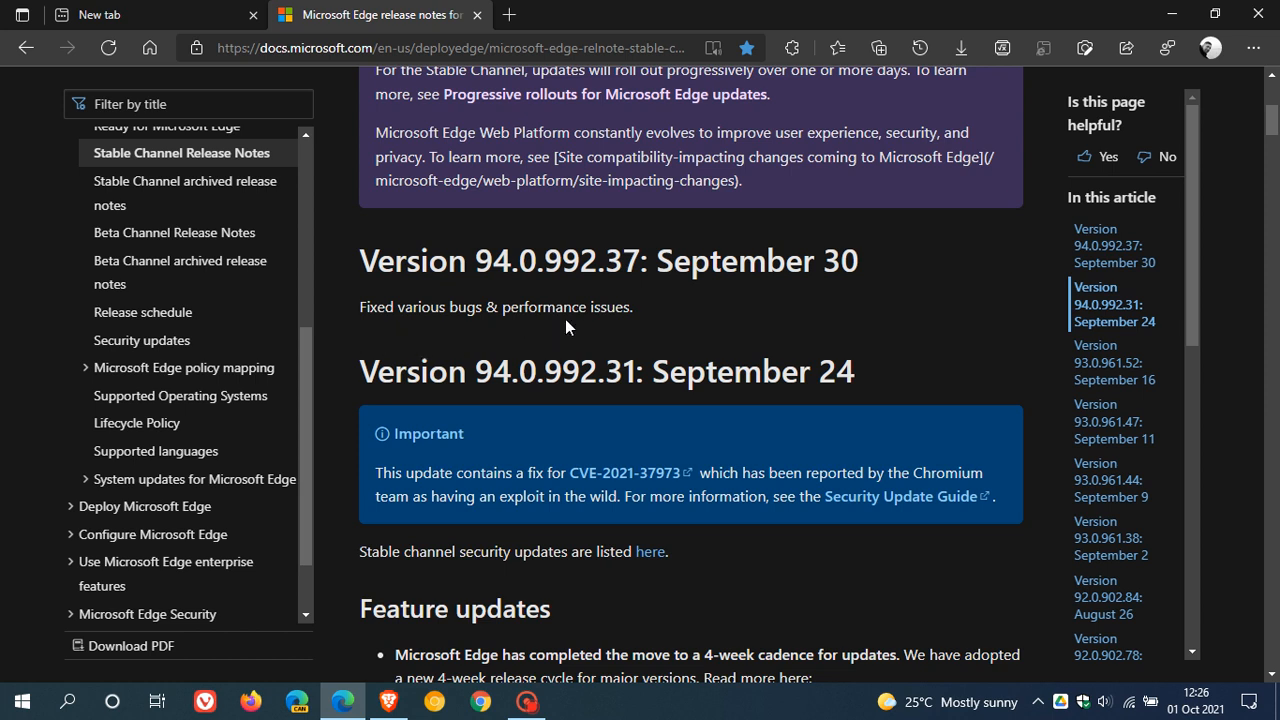
{"action": "mouse_move", "coordinate": [752, 291]}
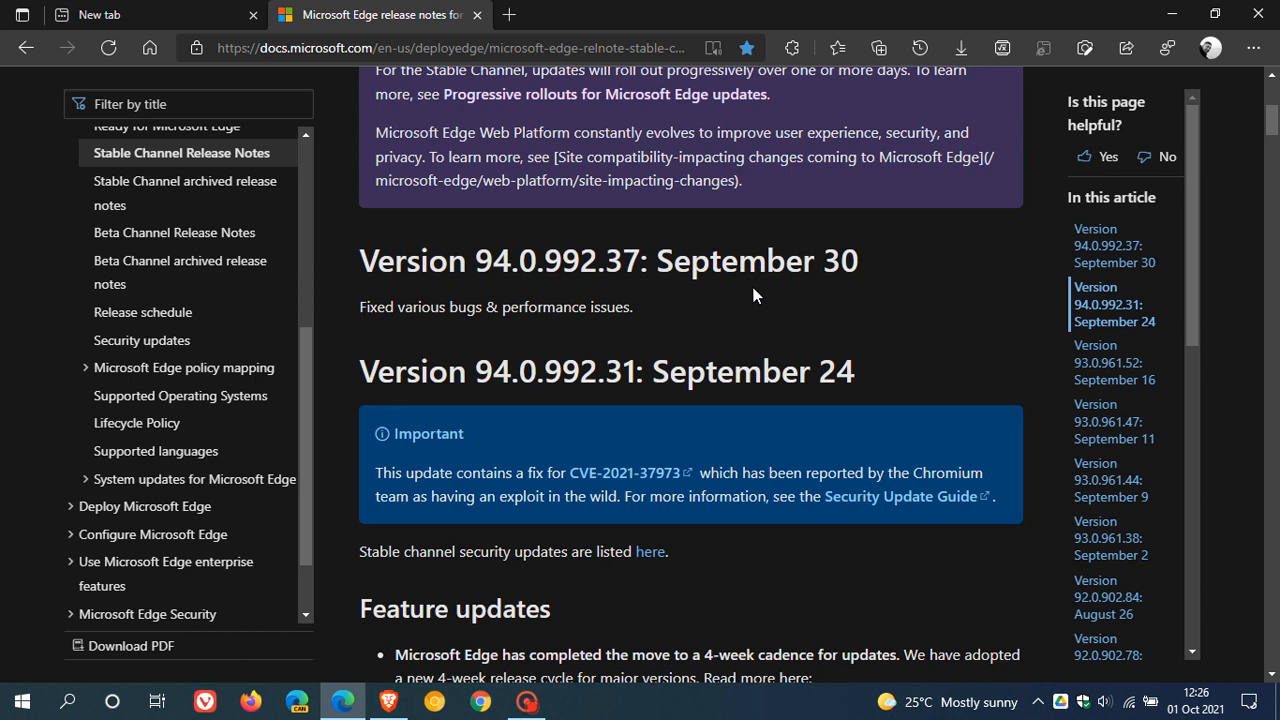
{"action": "mouse_move", "coordinate": [770, 305]}
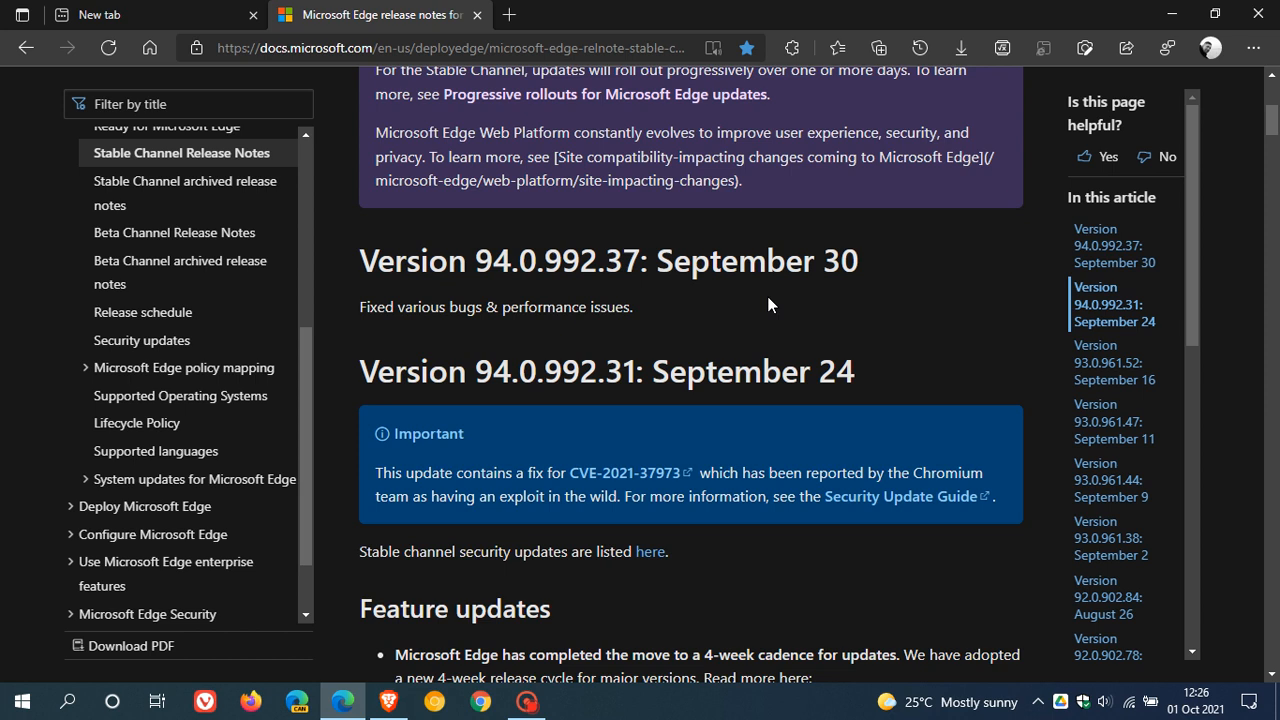
{"action": "mouse_move", "coordinate": [782, 300]}
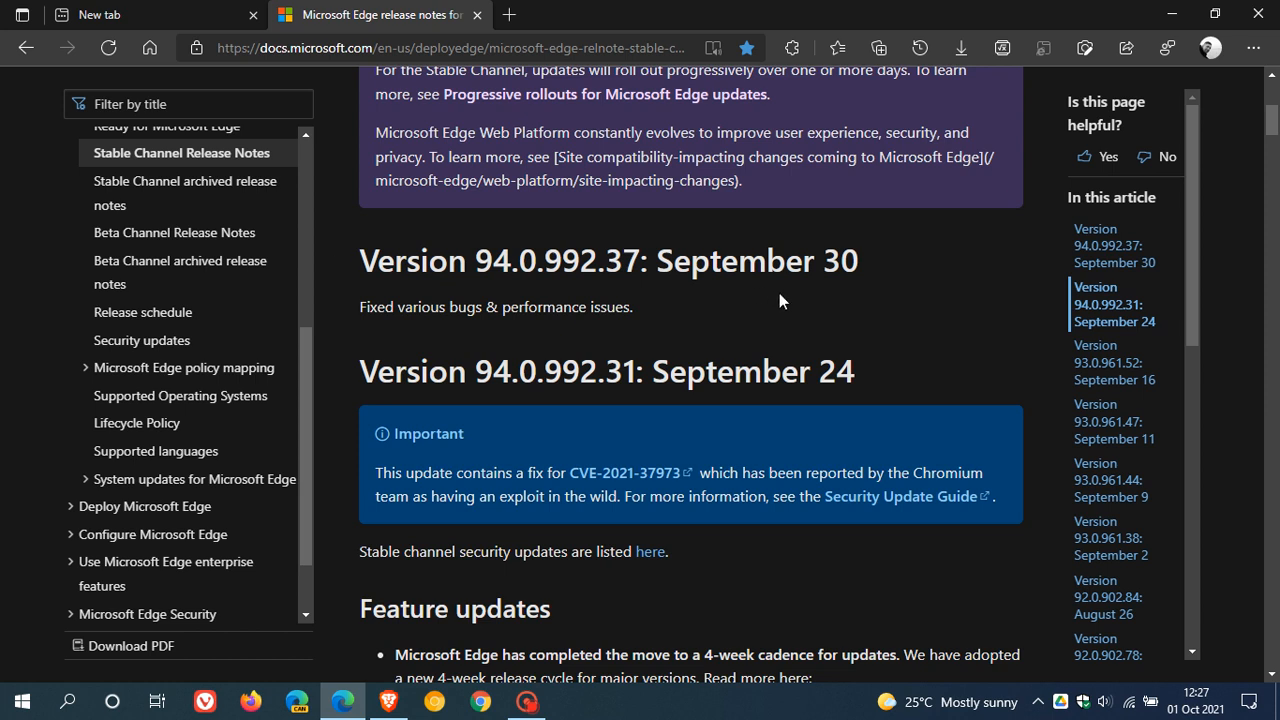
{"action": "mouse_move", "coordinate": [778, 300]}
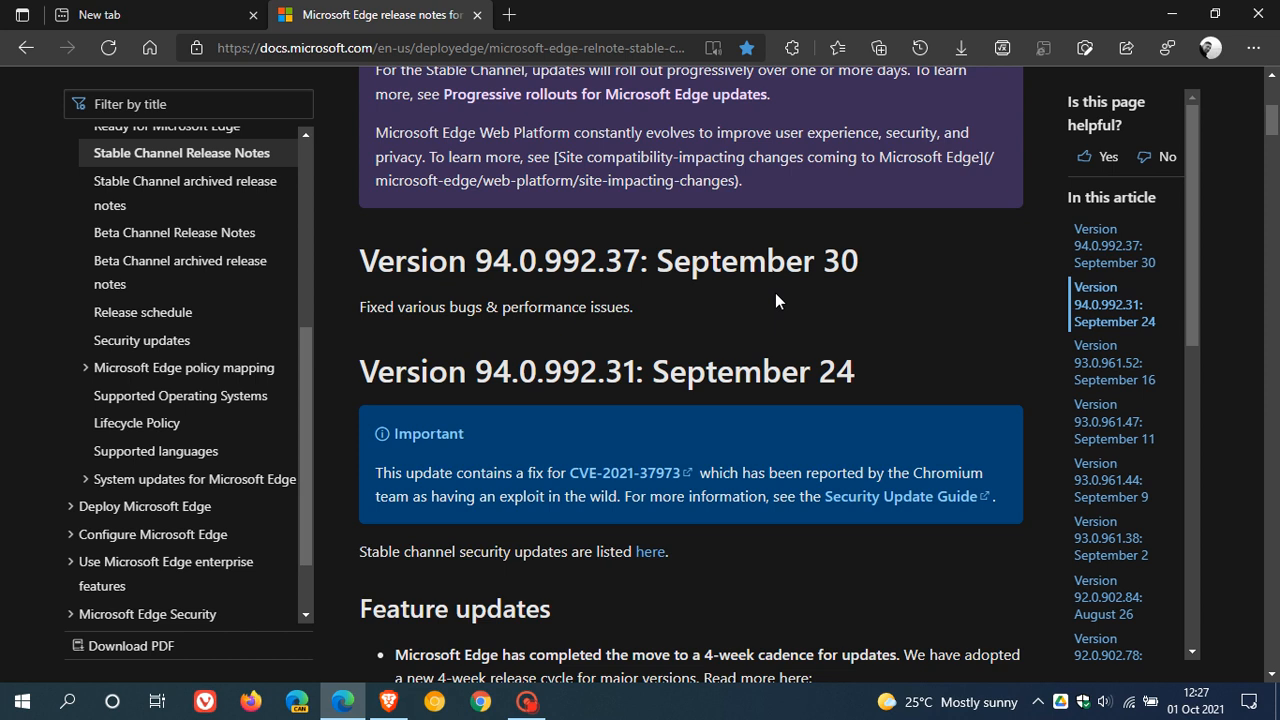
{"action": "mouse_move", "coordinate": [507, 329]}
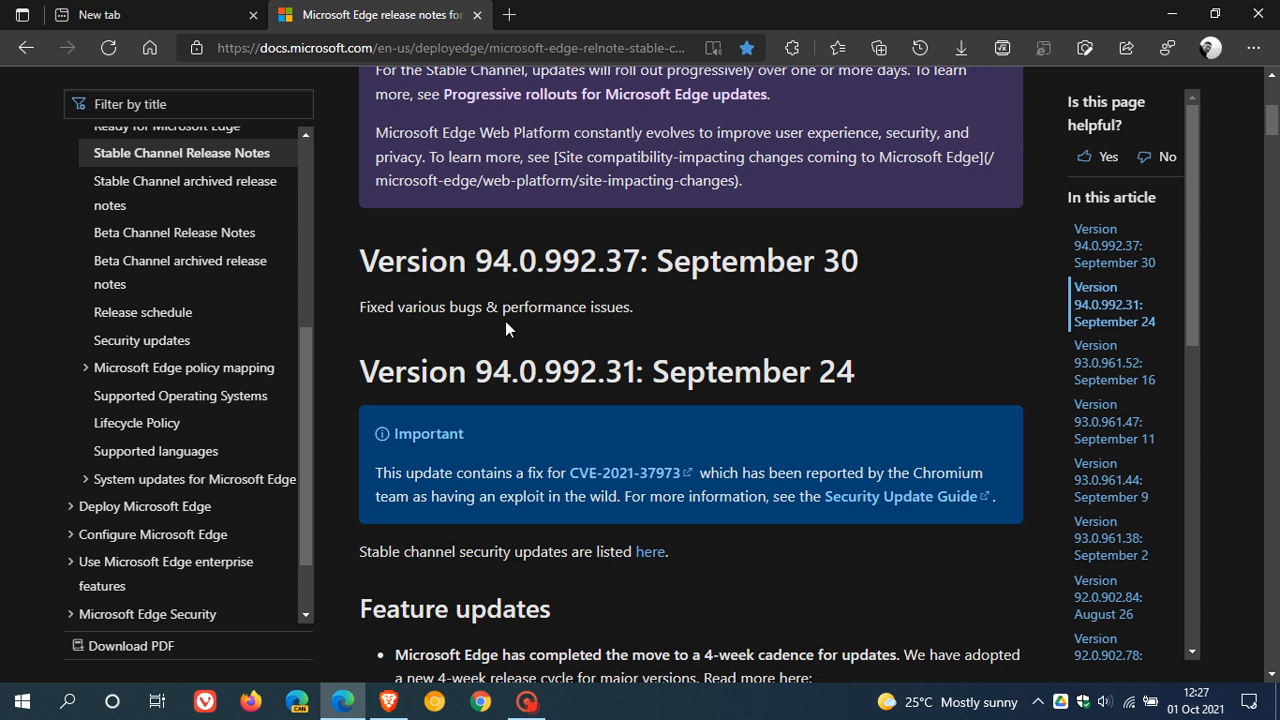
{"action": "mouse_move", "coordinate": [655, 320]}
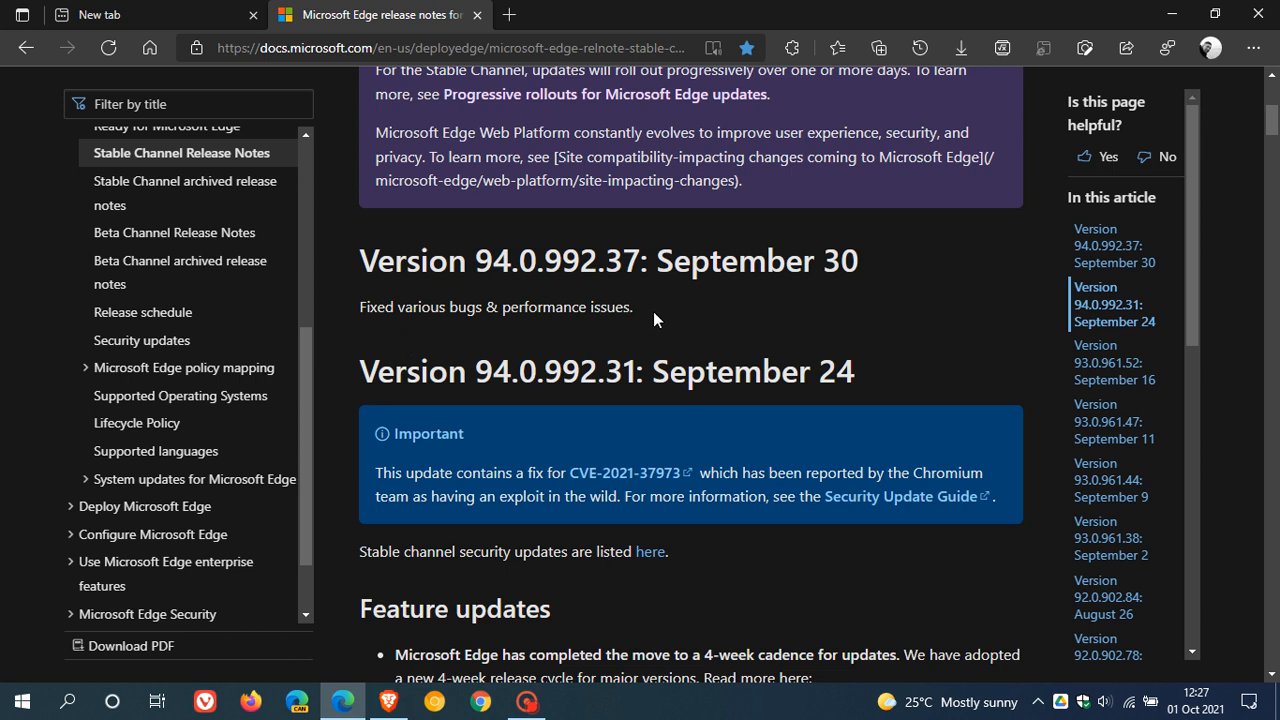
{"action": "mouse_move", "coordinate": [764, 305]}
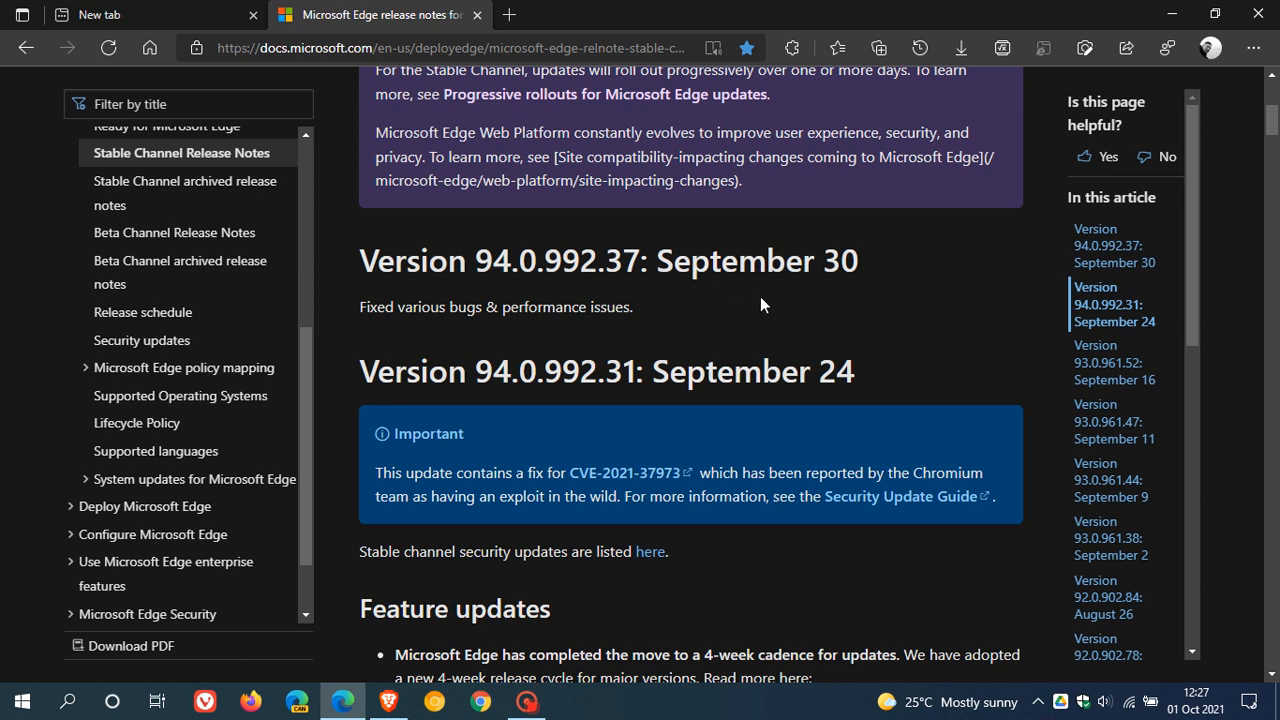
{"action": "mouse_move", "coordinate": [774, 313]}
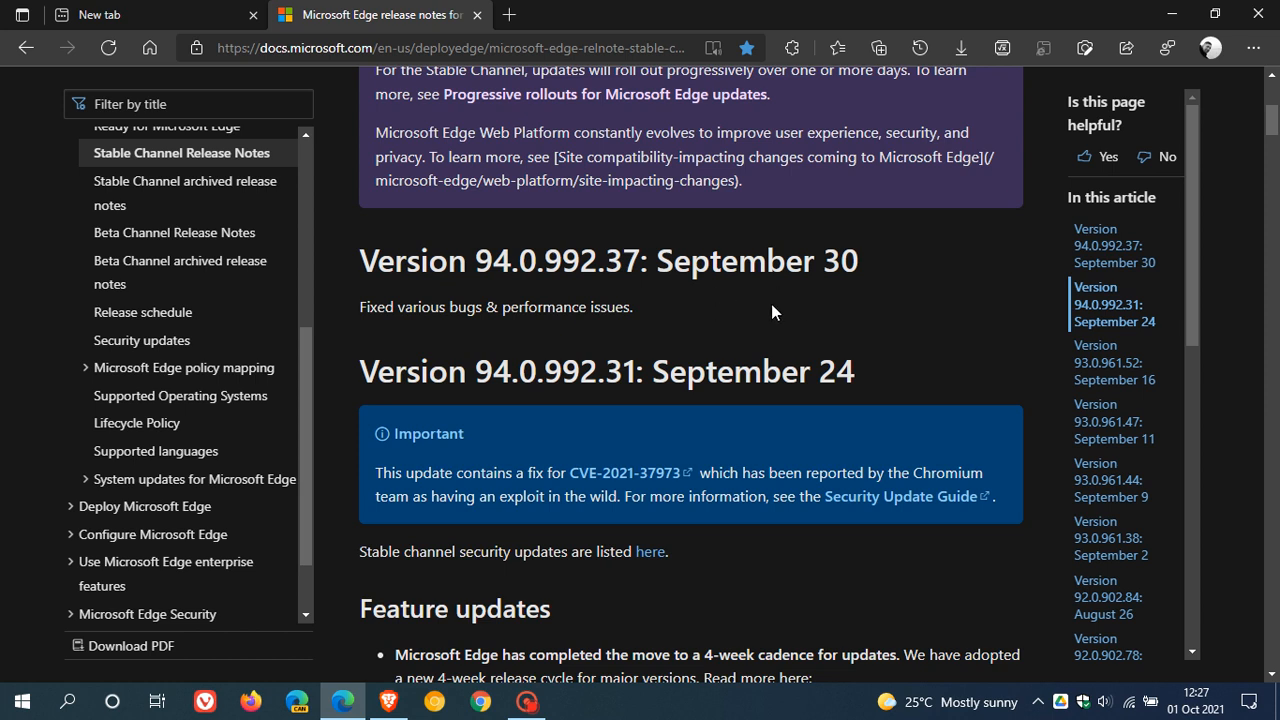
{"action": "mouse_move", "coordinate": [600, 261]}
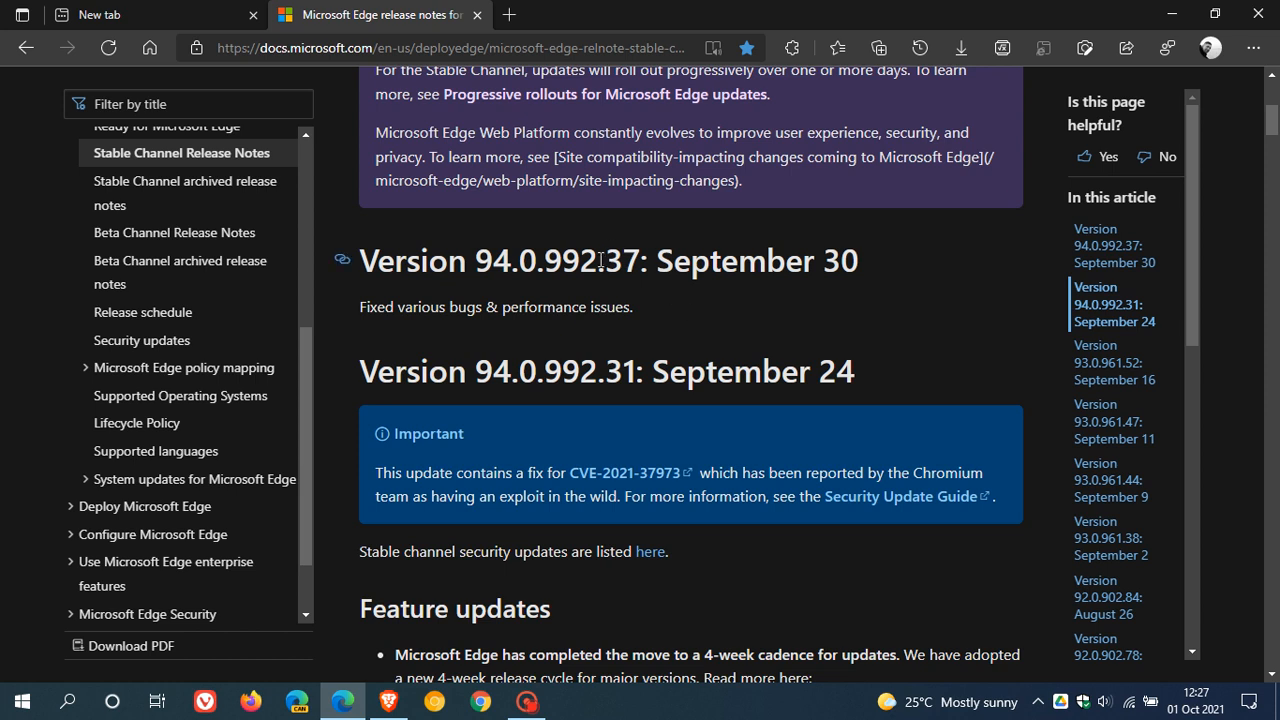
{"action": "mouse_move", "coordinate": [726, 299]}
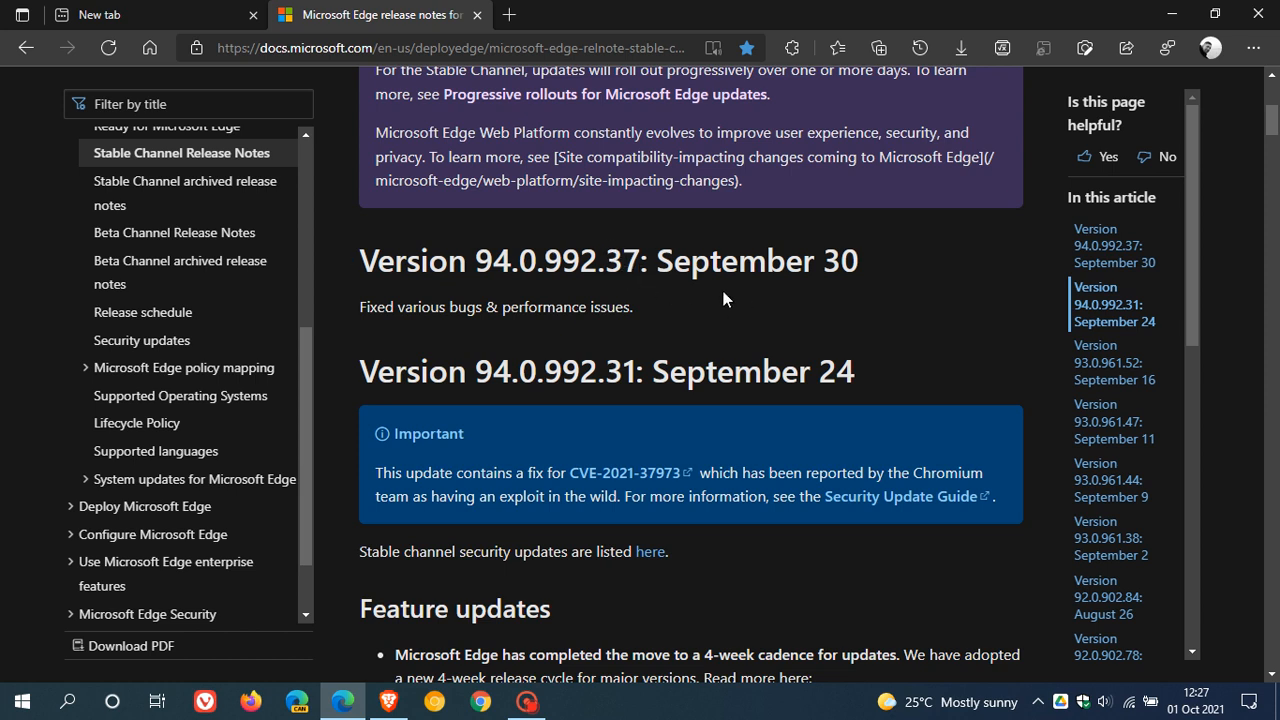
{"action": "mouse_move", "coordinate": [760, 313]}
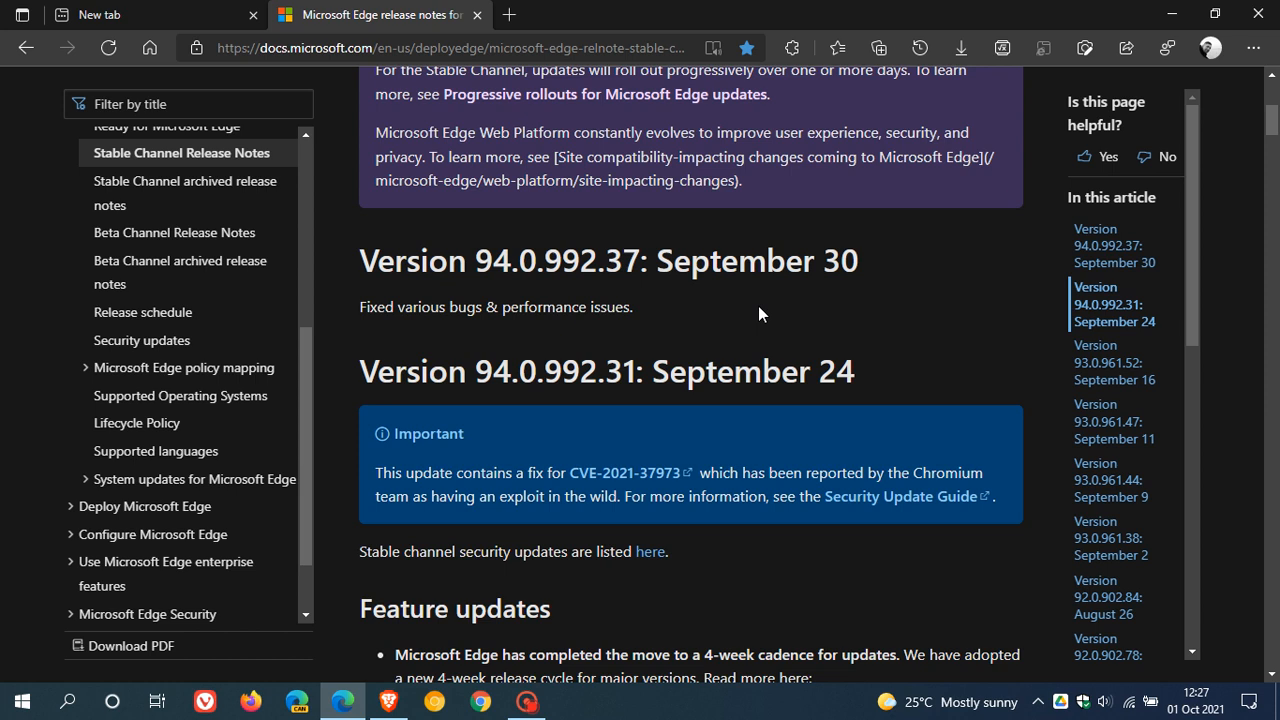
{"action": "mouse_move", "coordinate": [430, 157]}
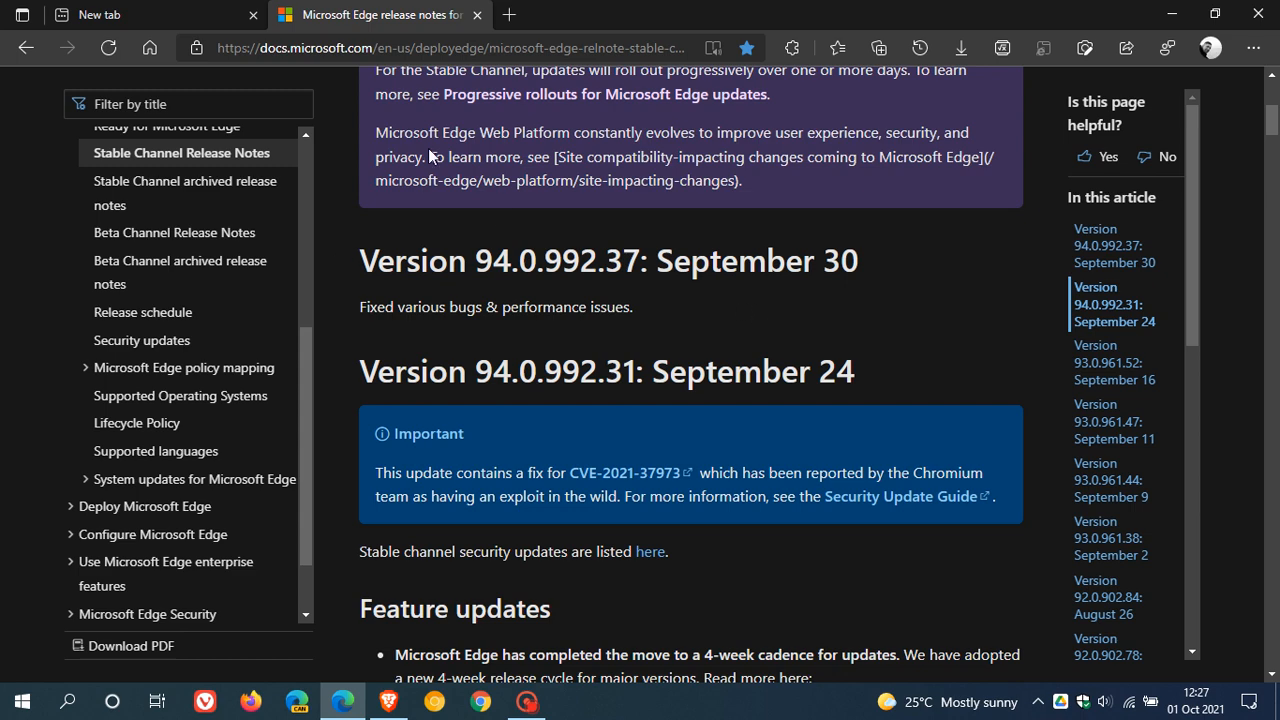
{"action": "left_click", "coordinate": [1253, 47]}
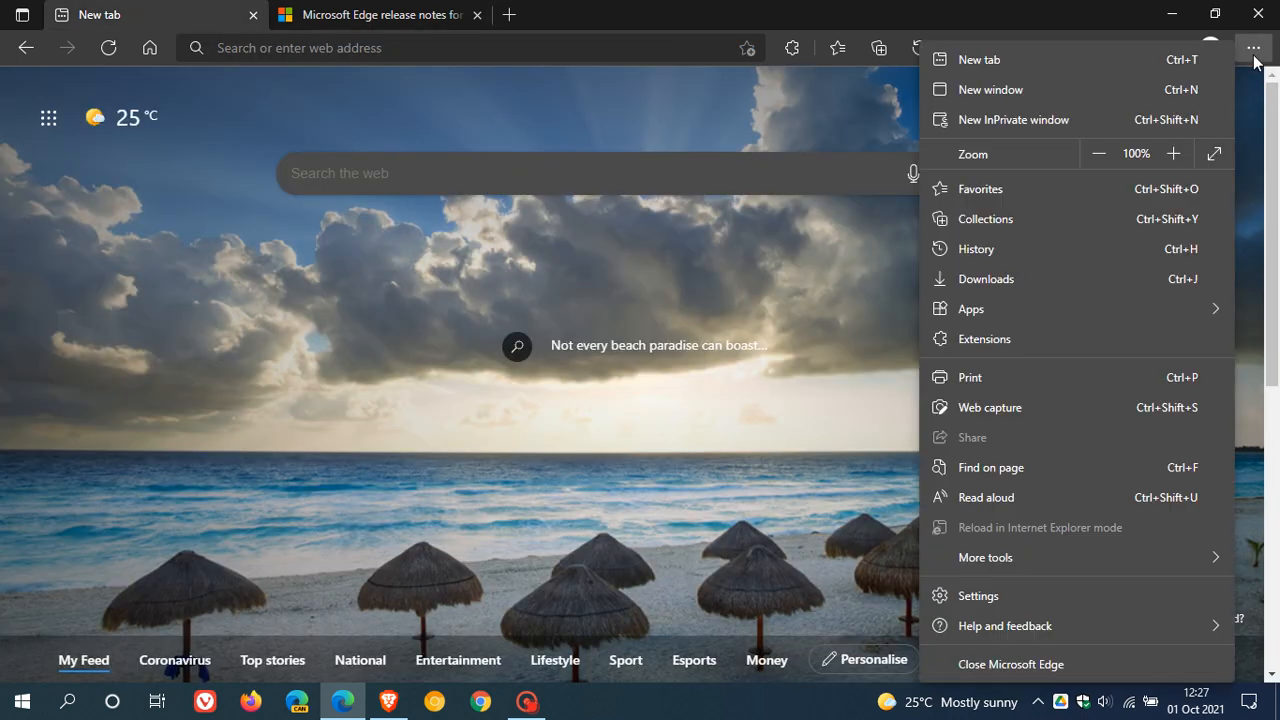
{"action": "left_click", "coordinate": [1013, 626]}
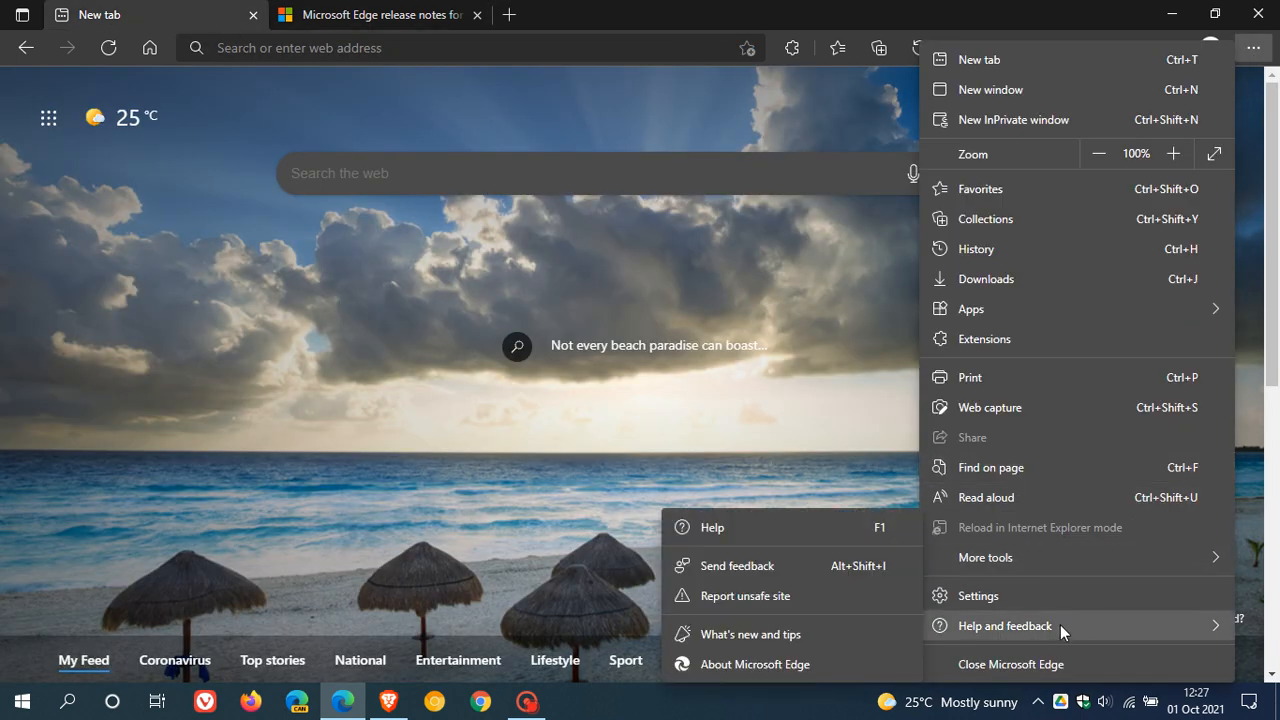
{"action": "left_click", "coordinate": [767, 664]}
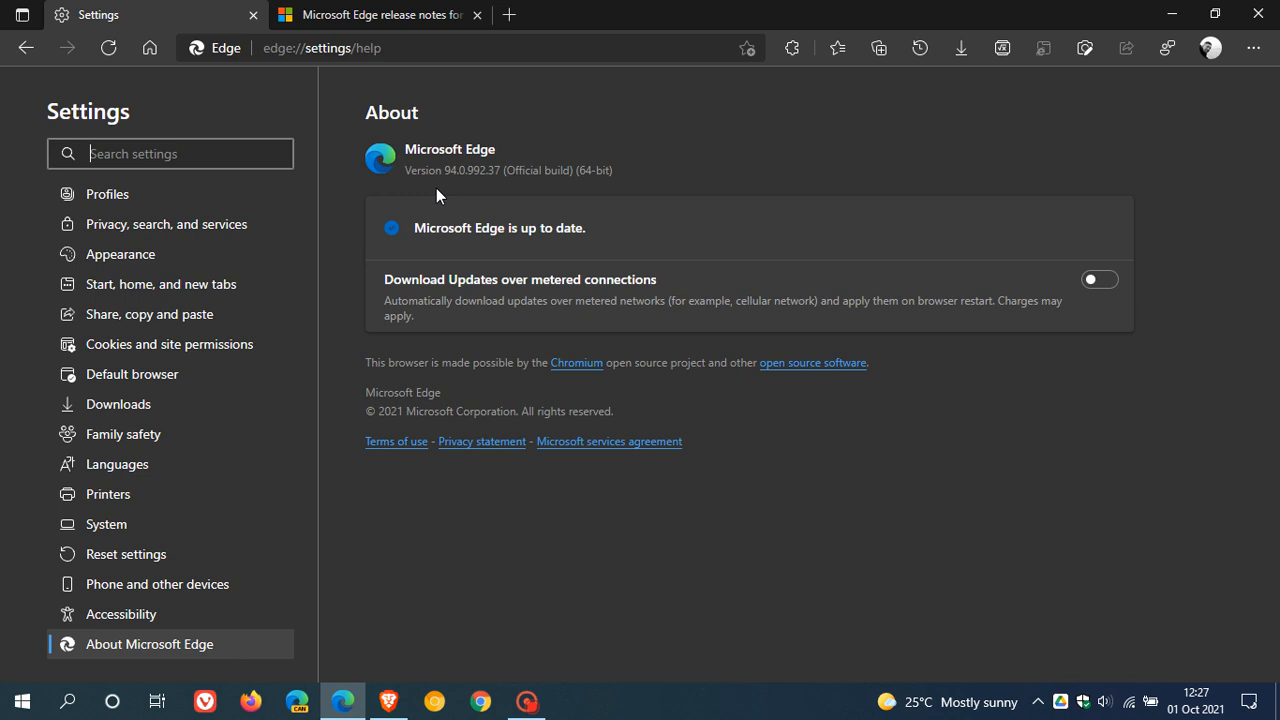
{"action": "mouse_move", "coordinate": [468, 190]}
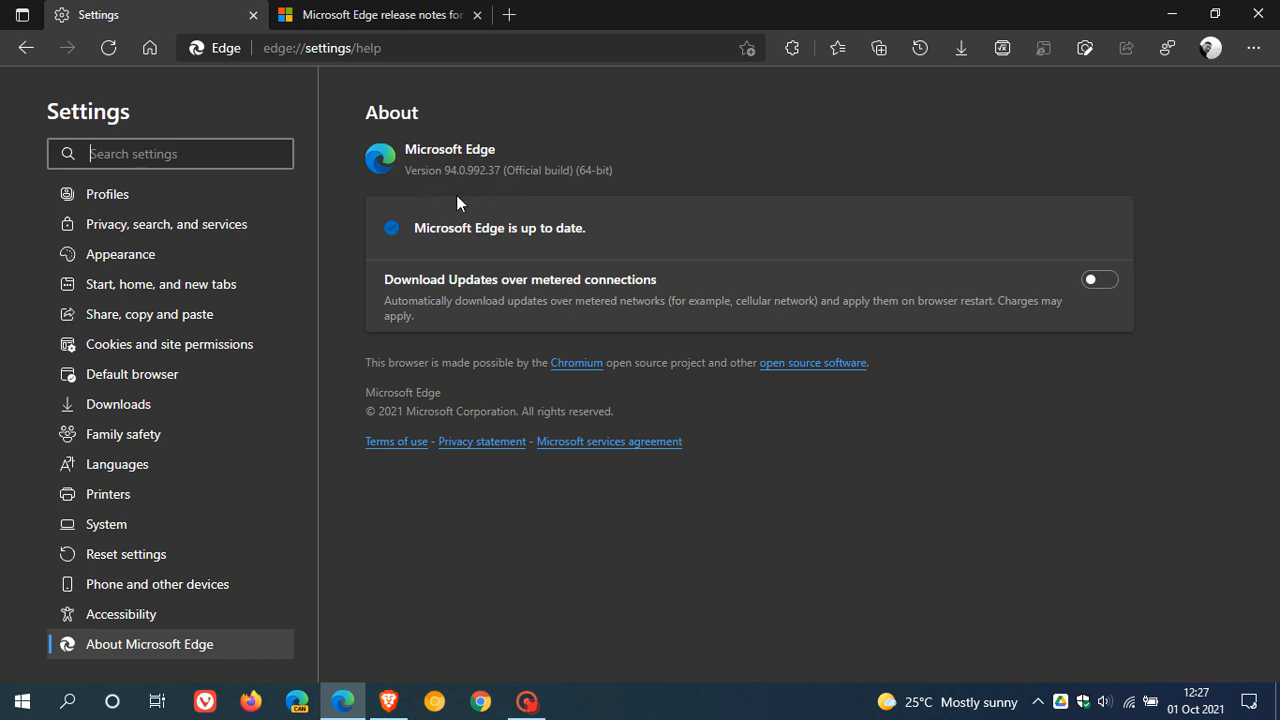
{"action": "mouse_move", "coordinate": [465, 197]}
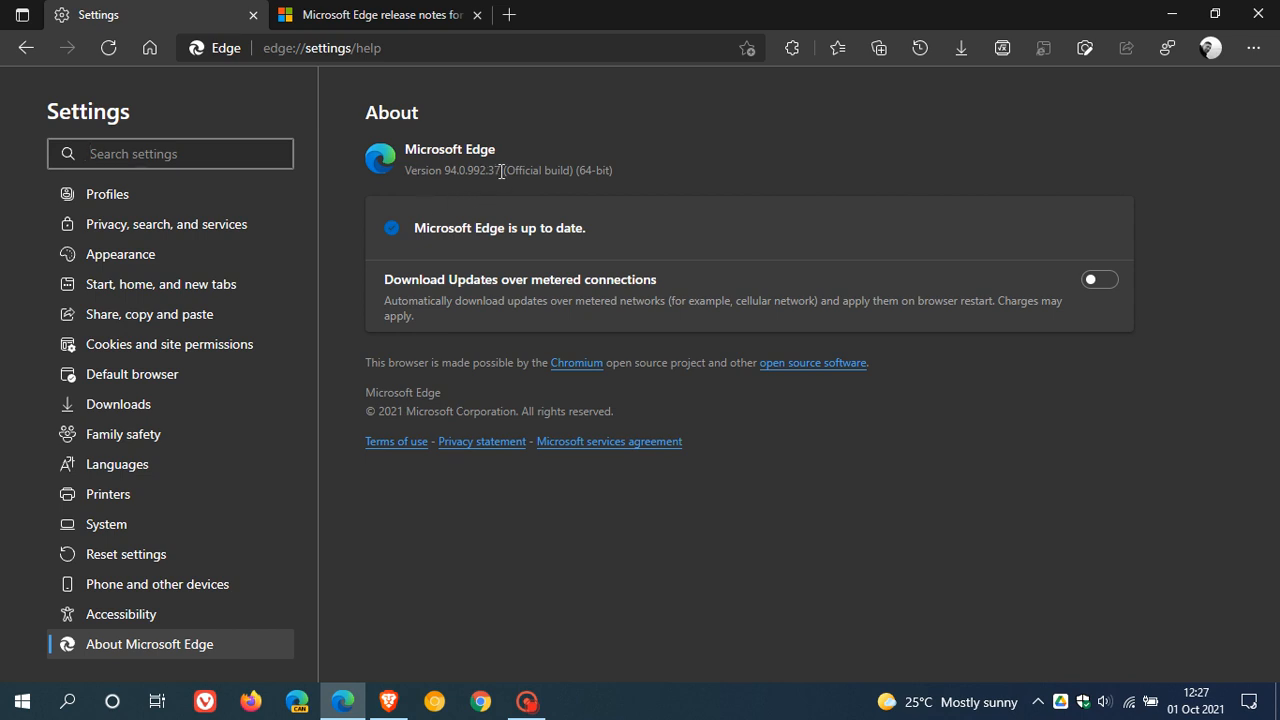
{"action": "mouse_move", "coordinate": [494, 177]}
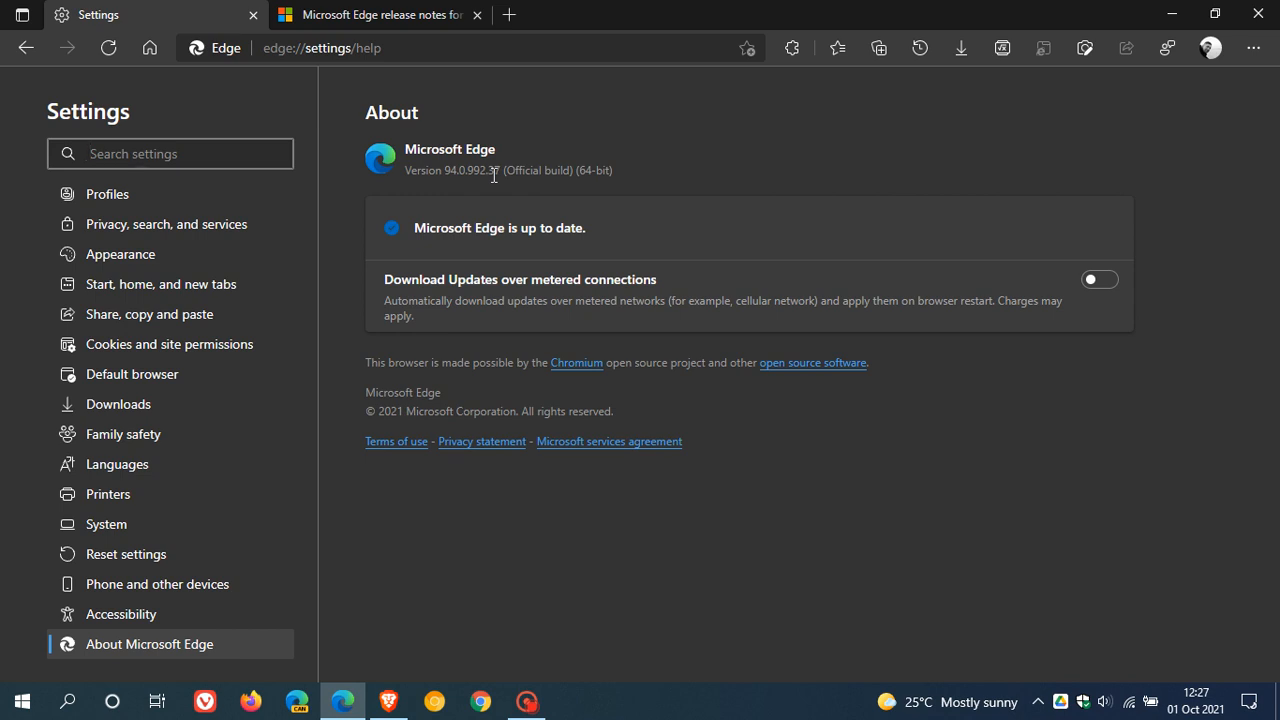
{"action": "mouse_move", "coordinate": [628, 239]}
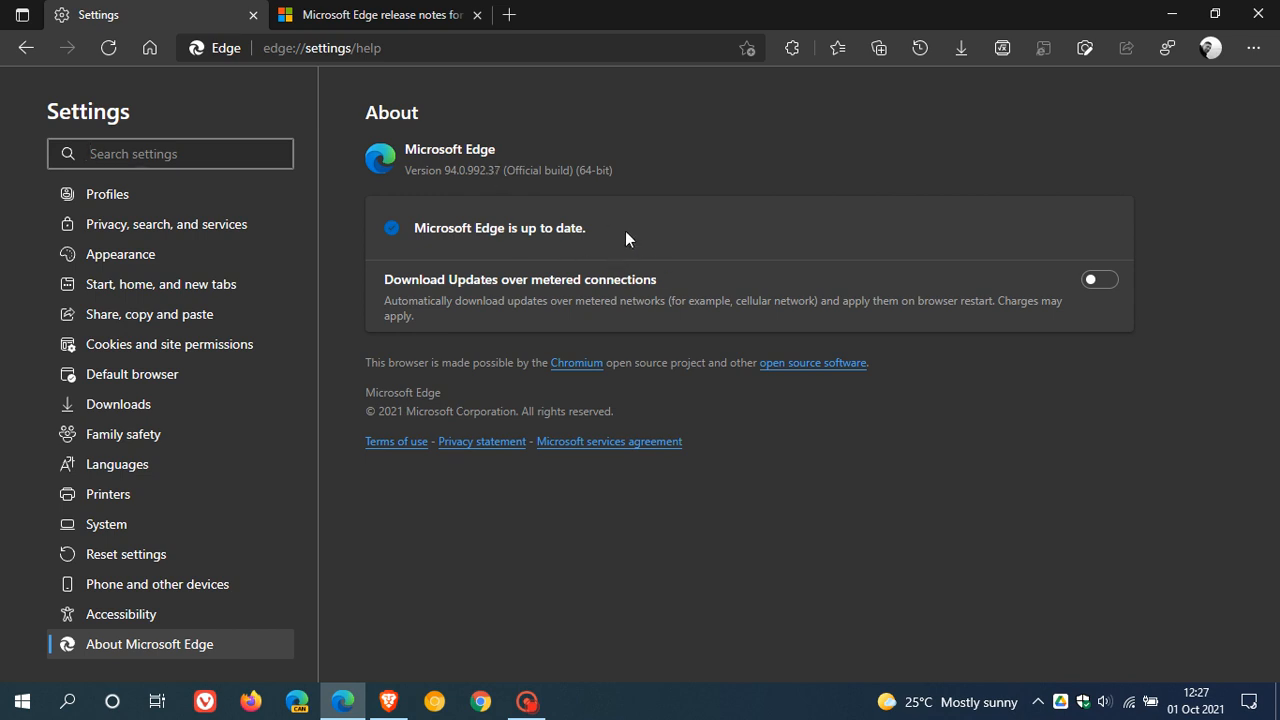
Check that version 94.0.992.37 is up to date, then go Home to the new tab page
{"action": "left_click", "coordinate": [170, 153]}
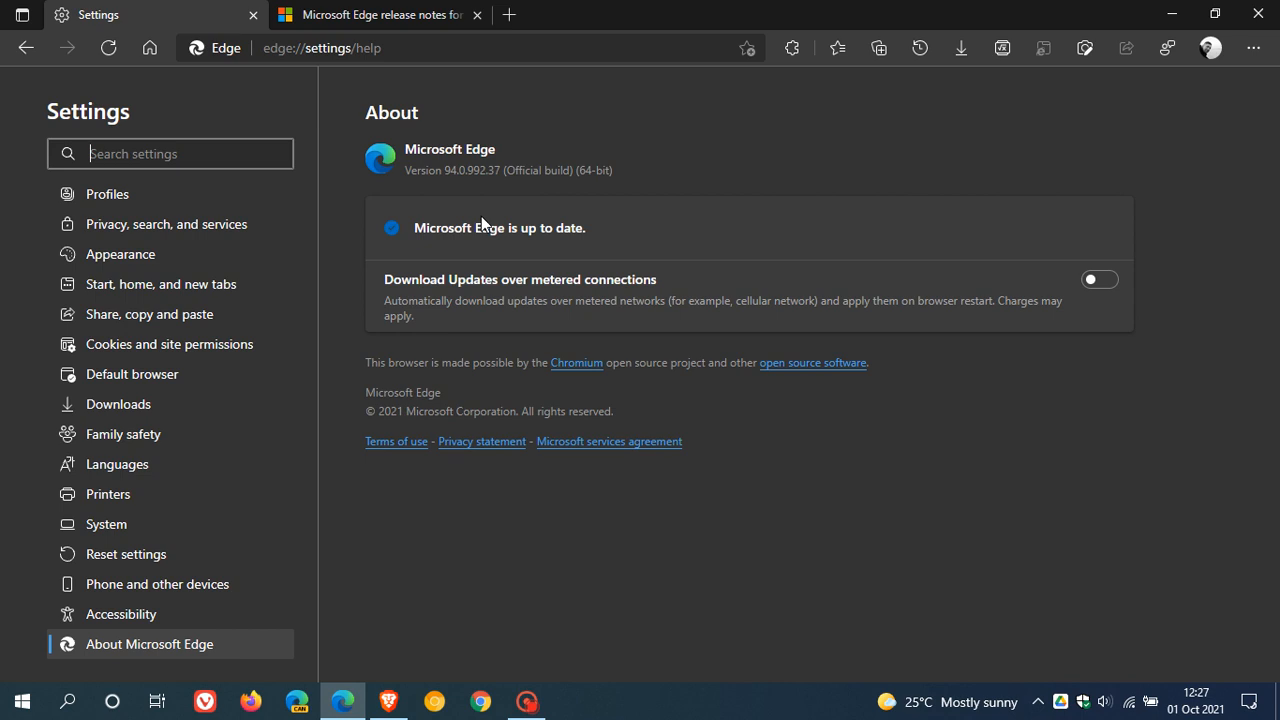
{"action": "mouse_move", "coordinate": [506, 222]}
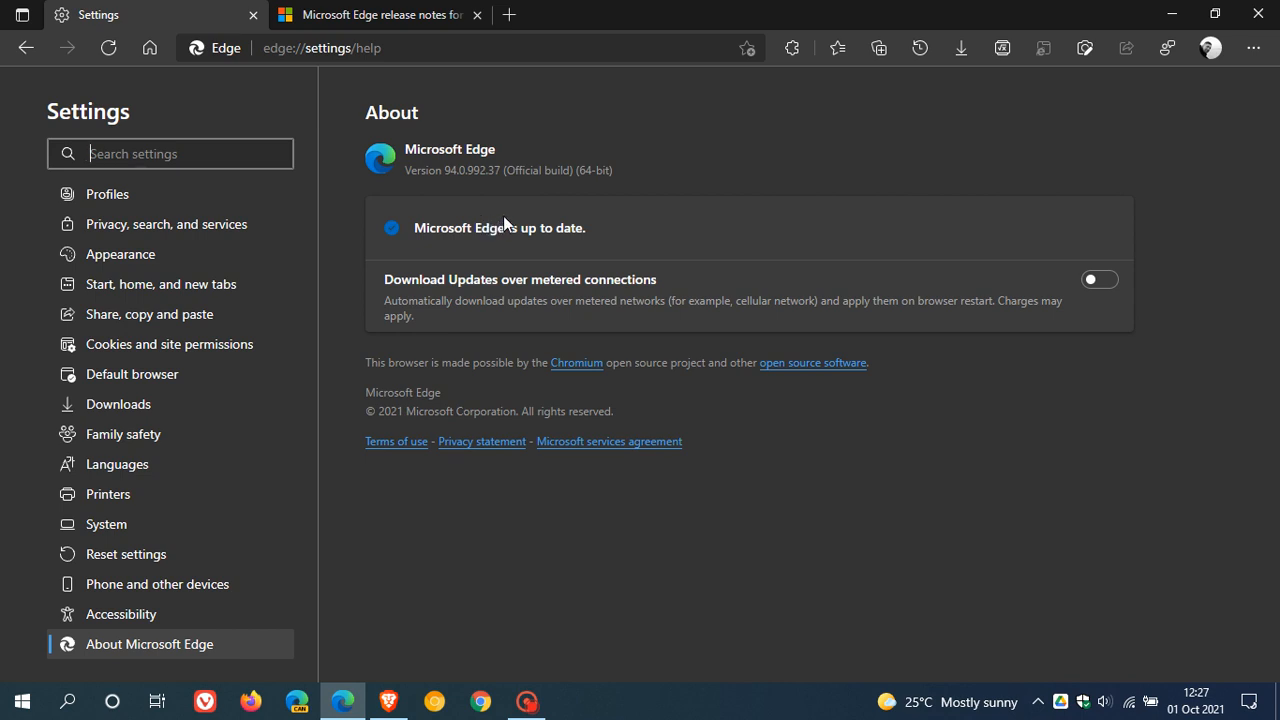
{"action": "mouse_move", "coordinate": [447, 194]}
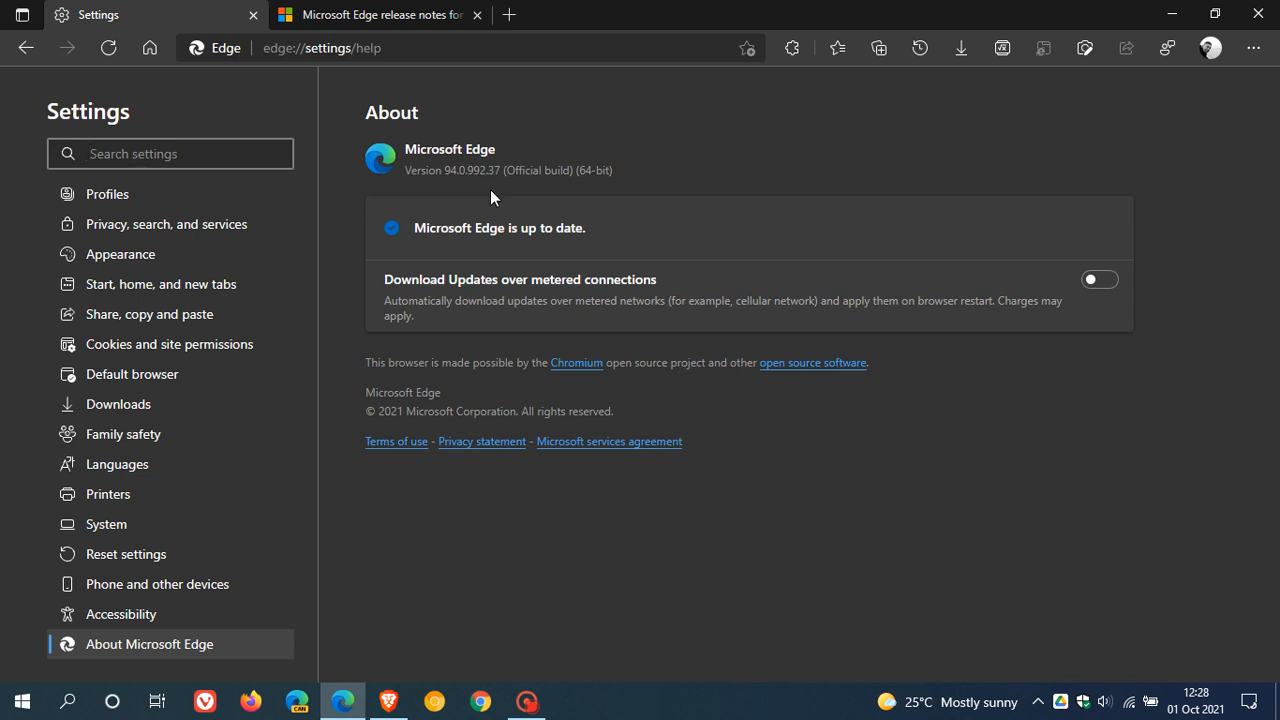
{"action": "mouse_move", "coordinate": [149, 62]}
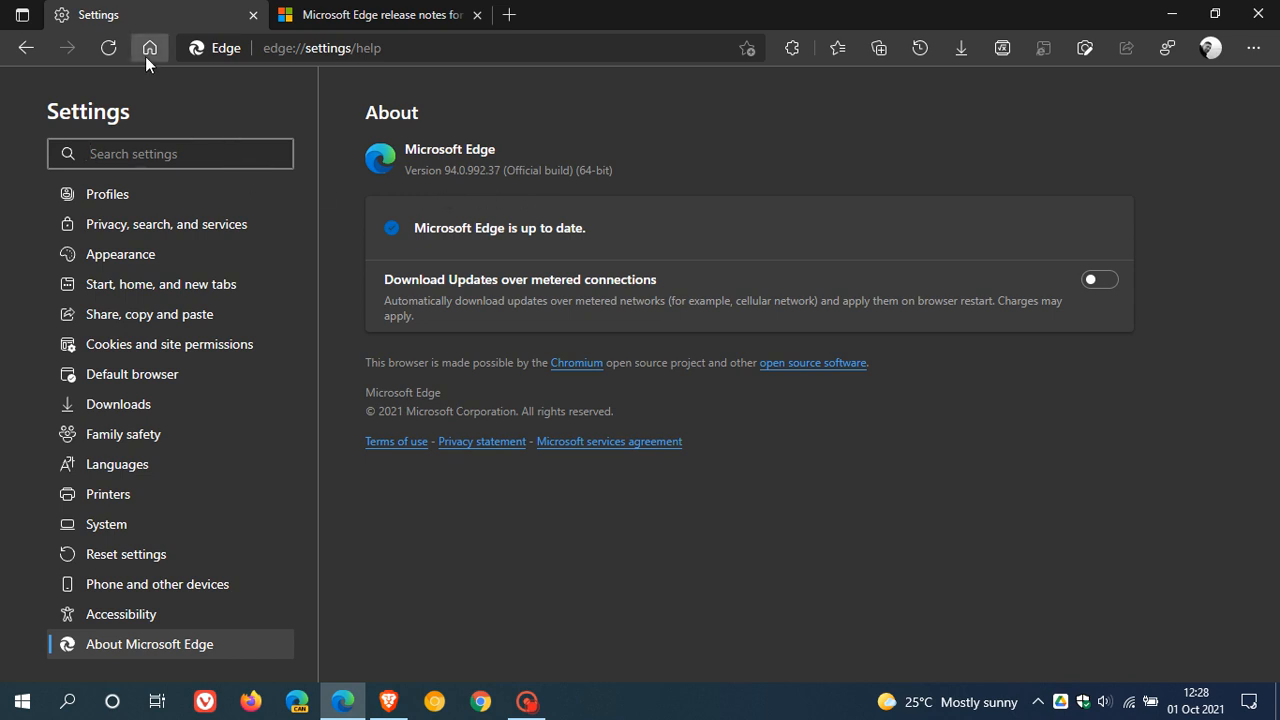
{"action": "left_click", "coordinate": [150, 48]}
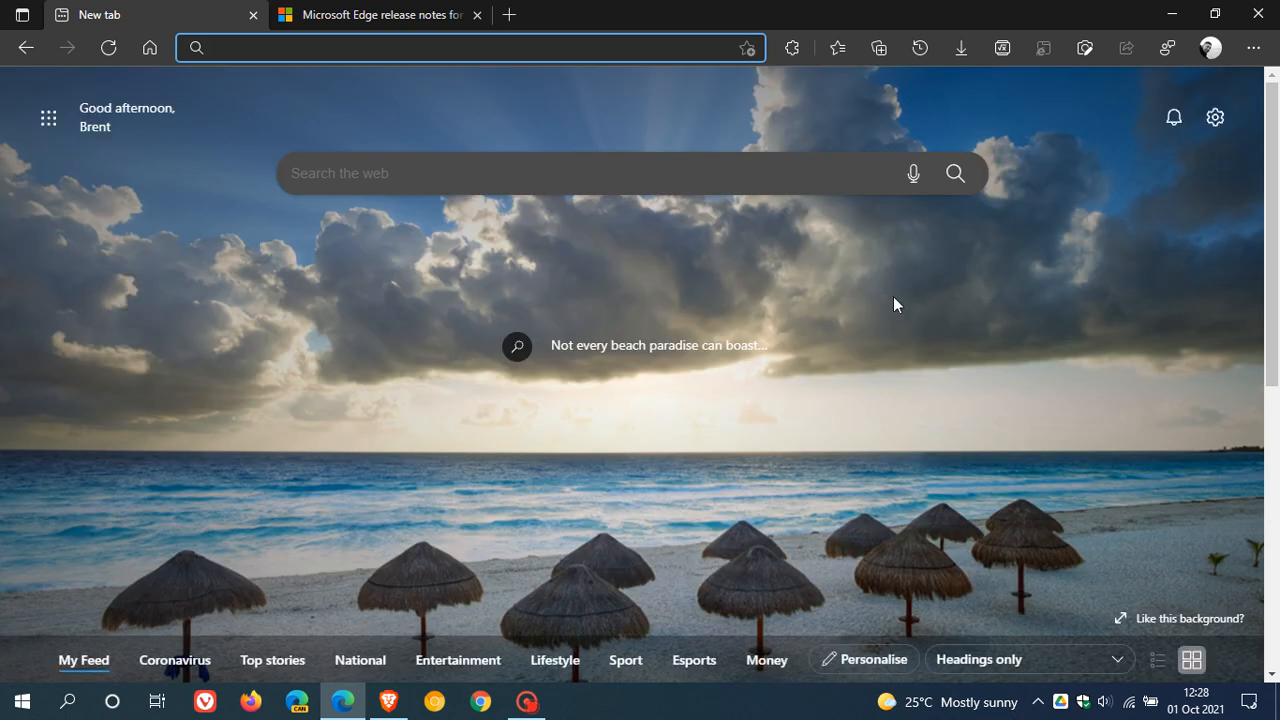